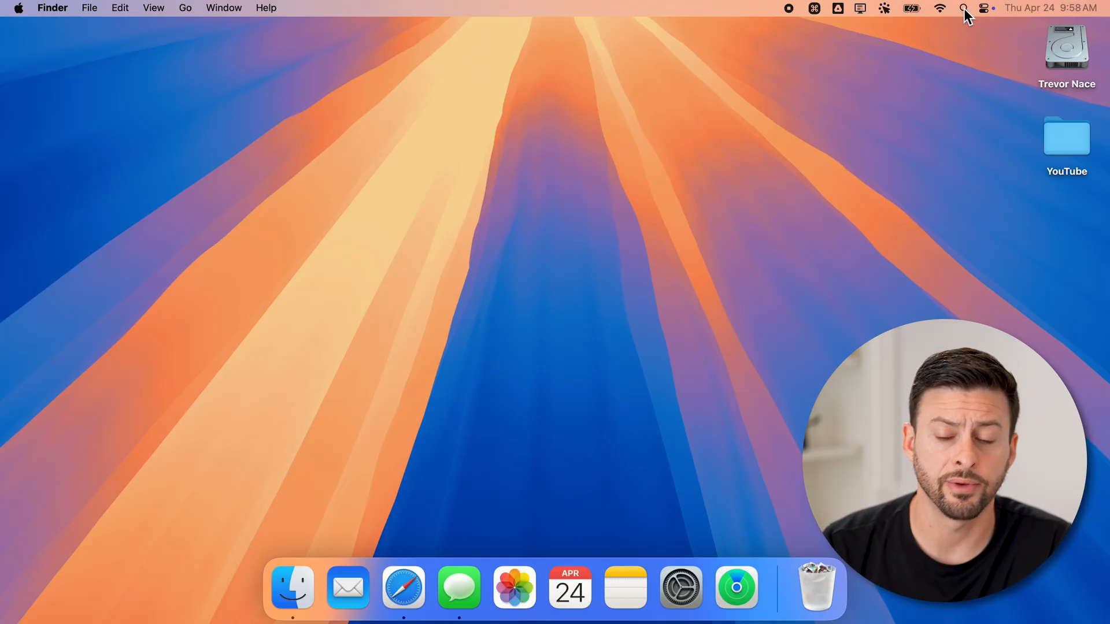
Step: Launch FaceTime from a Spotlight search for 'fa' and open its General settings
{"action": "type", "text": "face"}
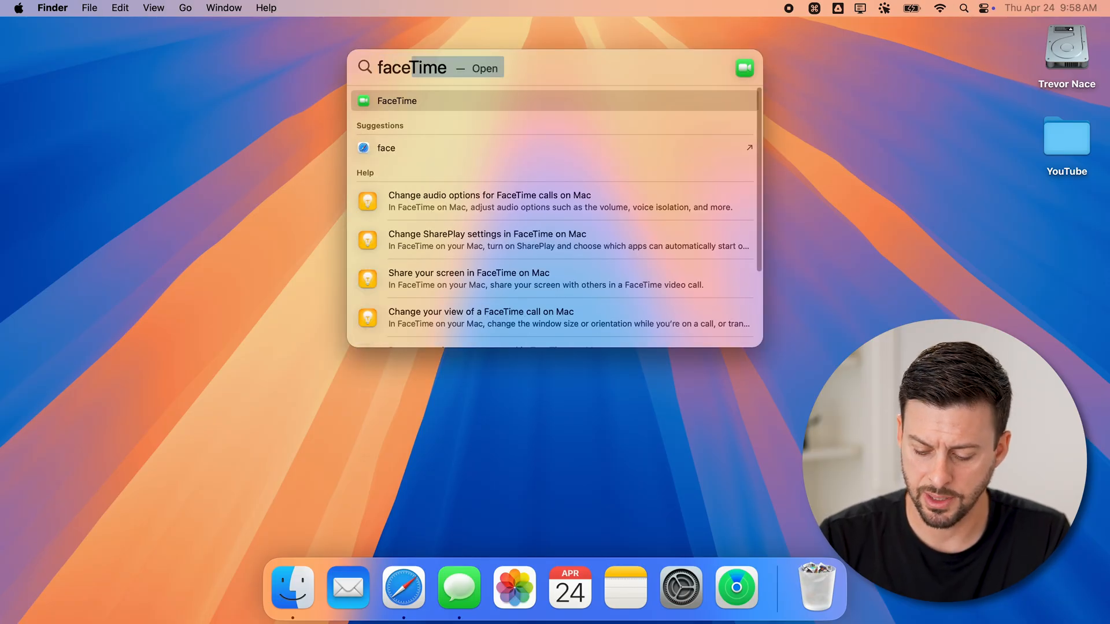
{"action": "left_click", "coordinate": [396, 100]}
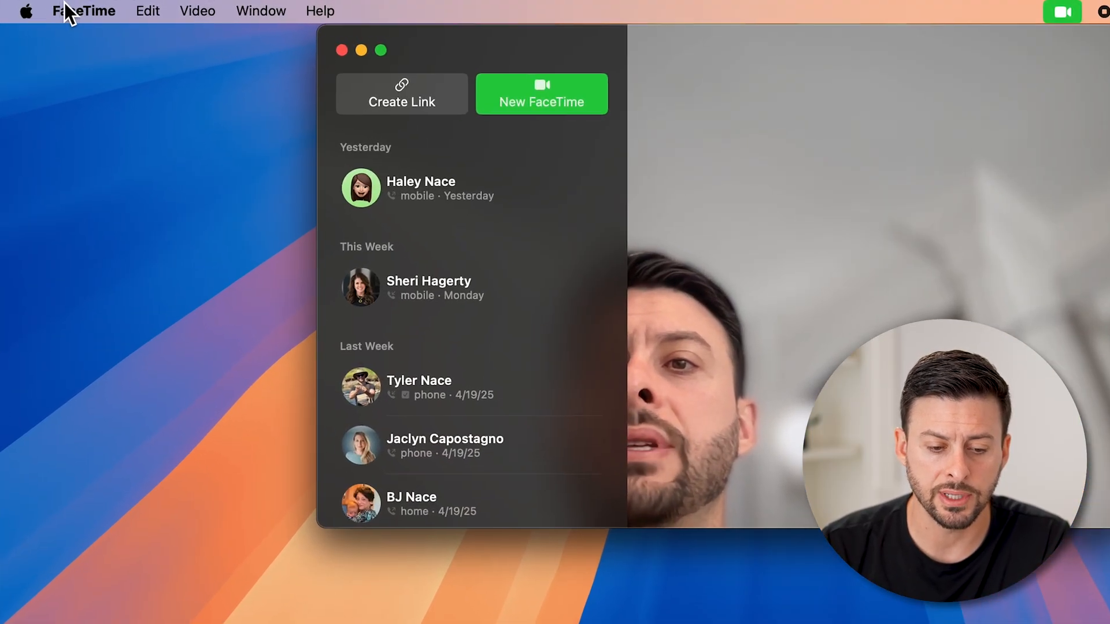
{"action": "left_click", "coordinate": [85, 10]}
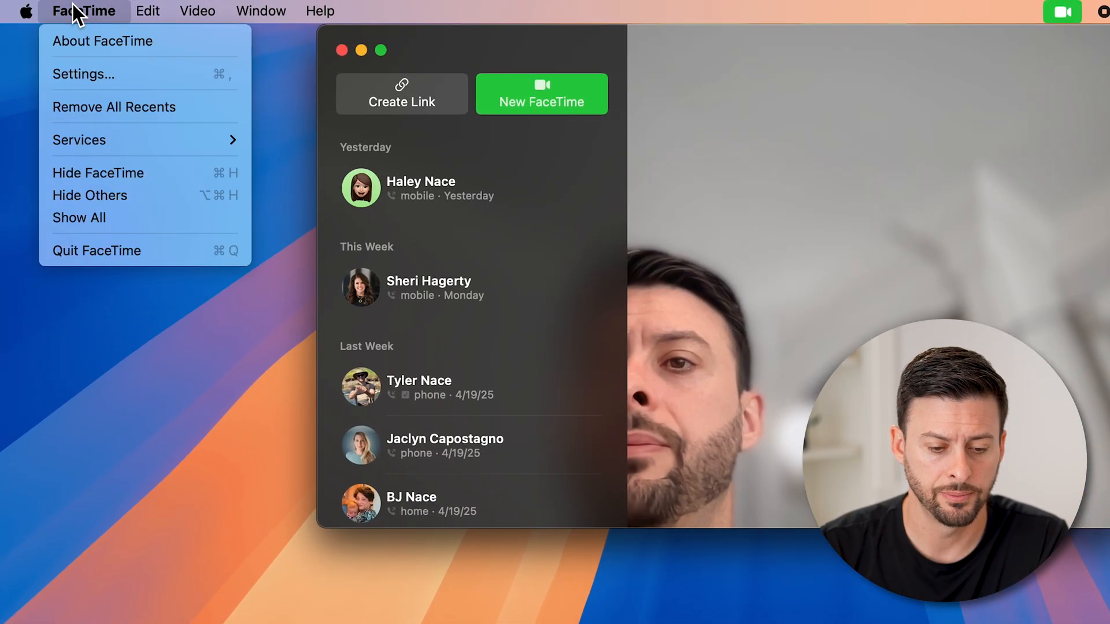
{"action": "mouse_move", "coordinate": [83, 74]}
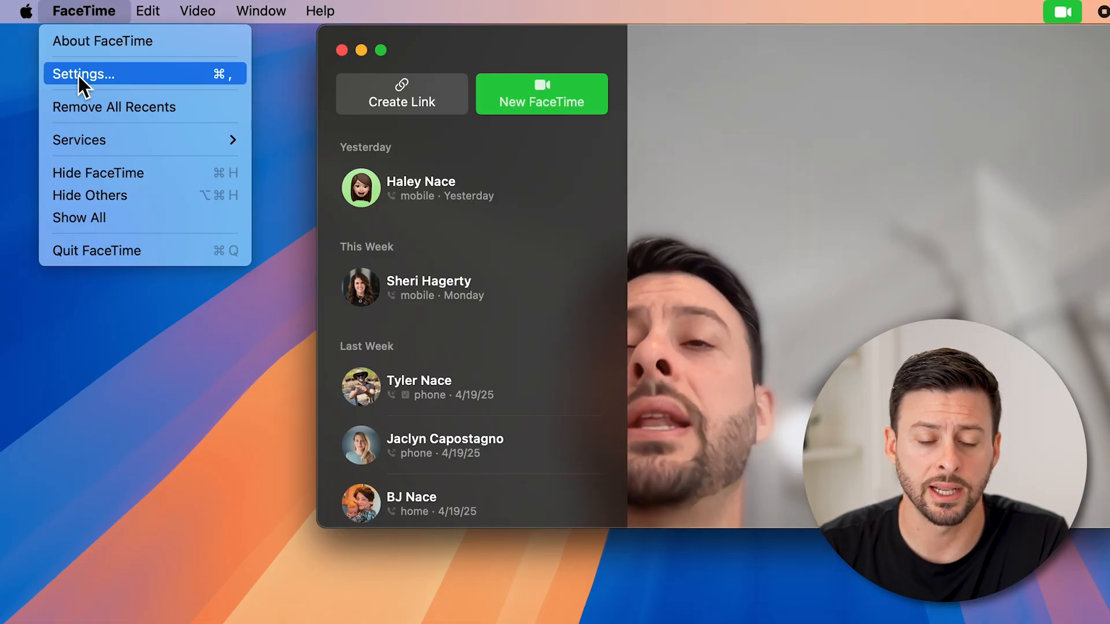
{"action": "left_click", "coordinate": [82, 73]}
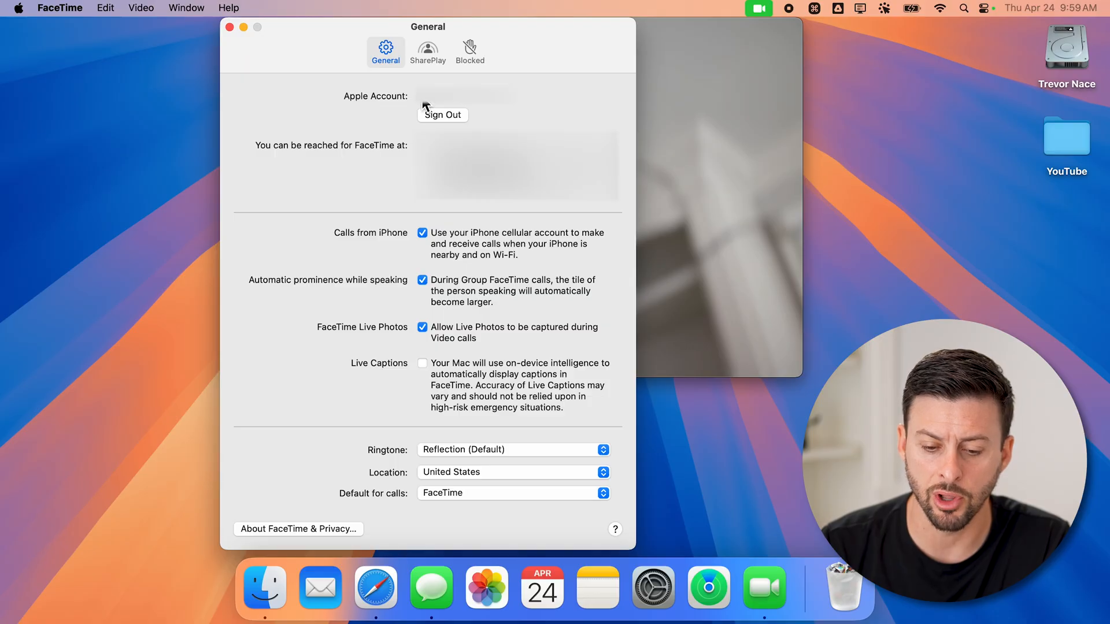
{"action": "mouse_move", "coordinate": [268, 152]}
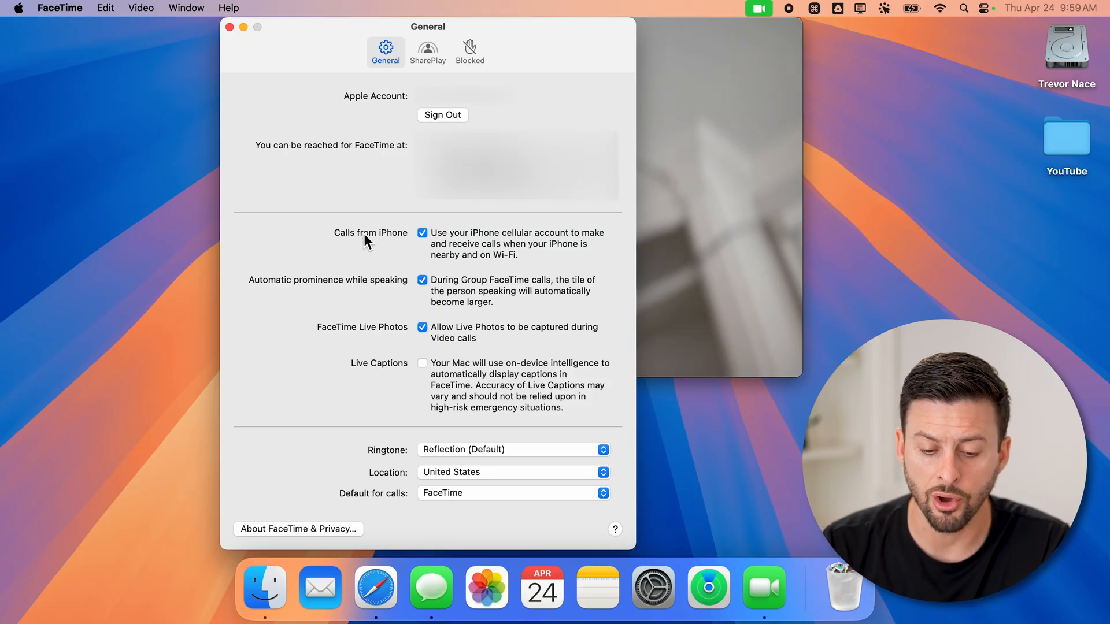
{"action": "mouse_move", "coordinate": [454, 246]}
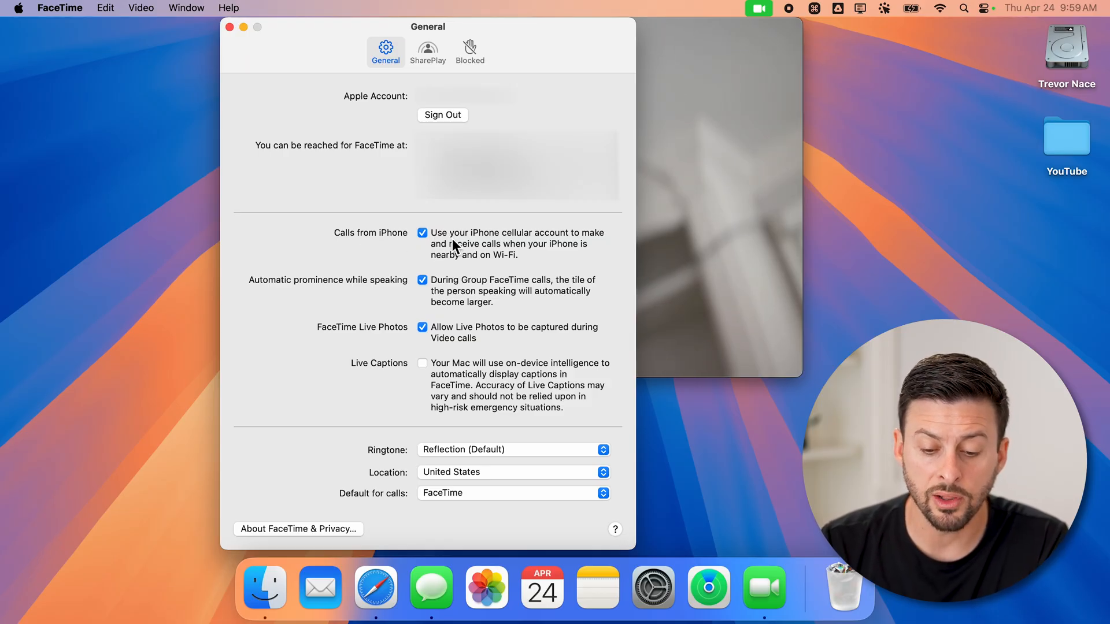
{"action": "mouse_move", "coordinate": [462, 242]}
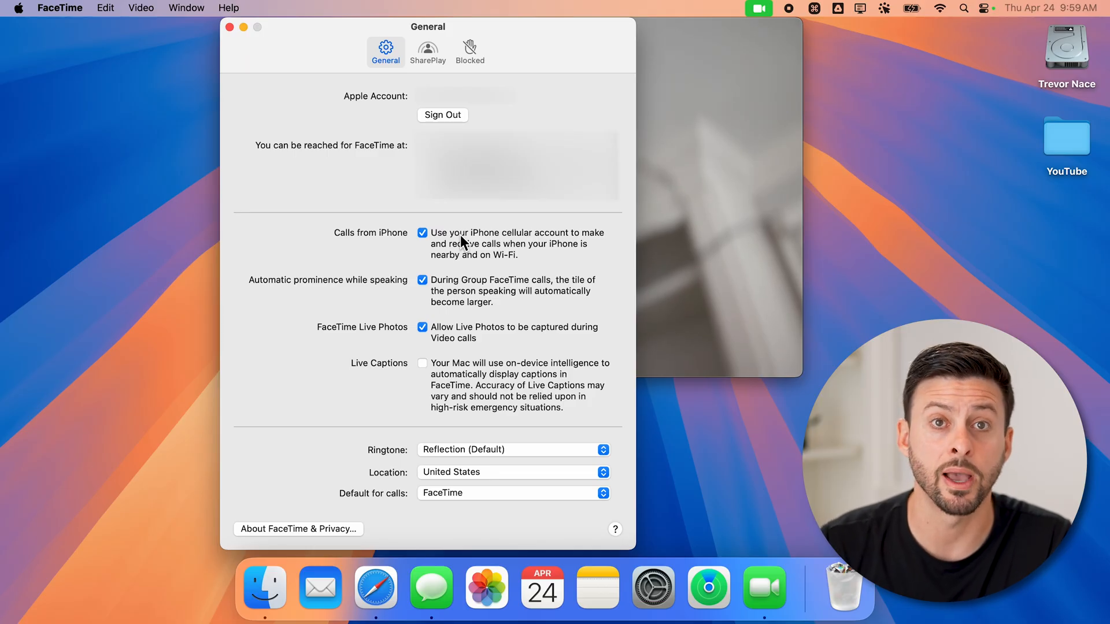
{"action": "mouse_move", "coordinate": [253, 14]}
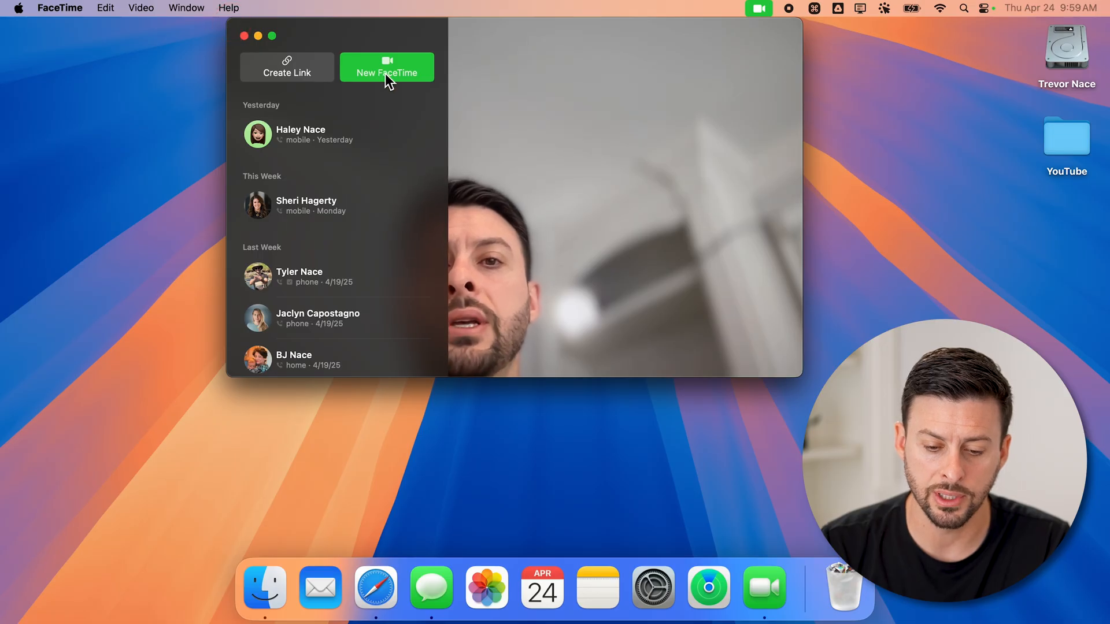
{"action": "left_click", "coordinate": [387, 66]}
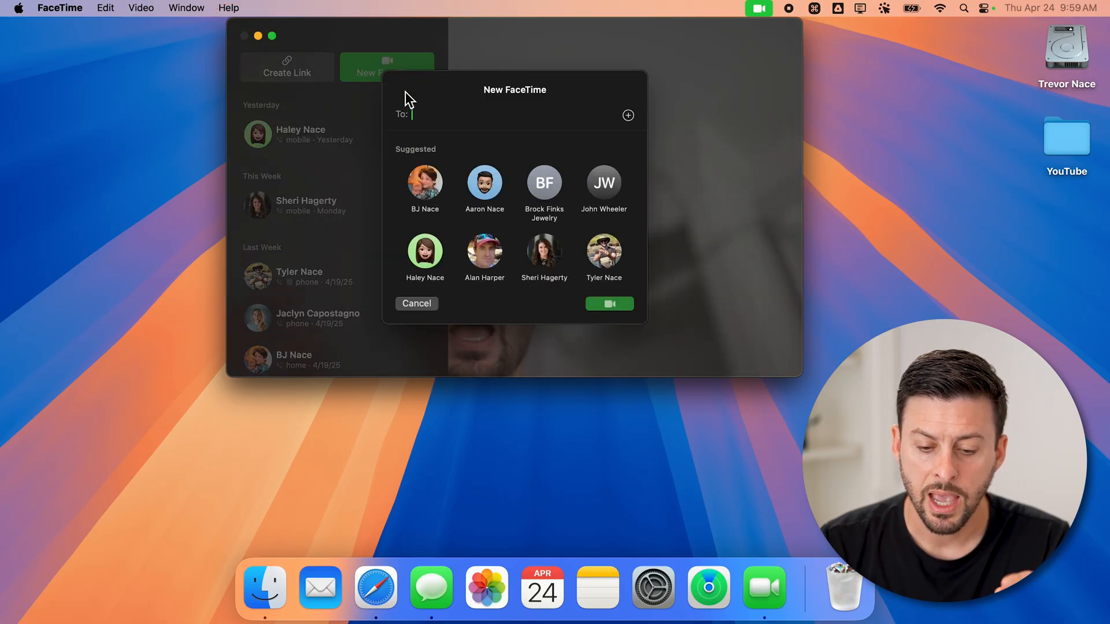
{"action": "left_click", "coordinate": [424, 183]}
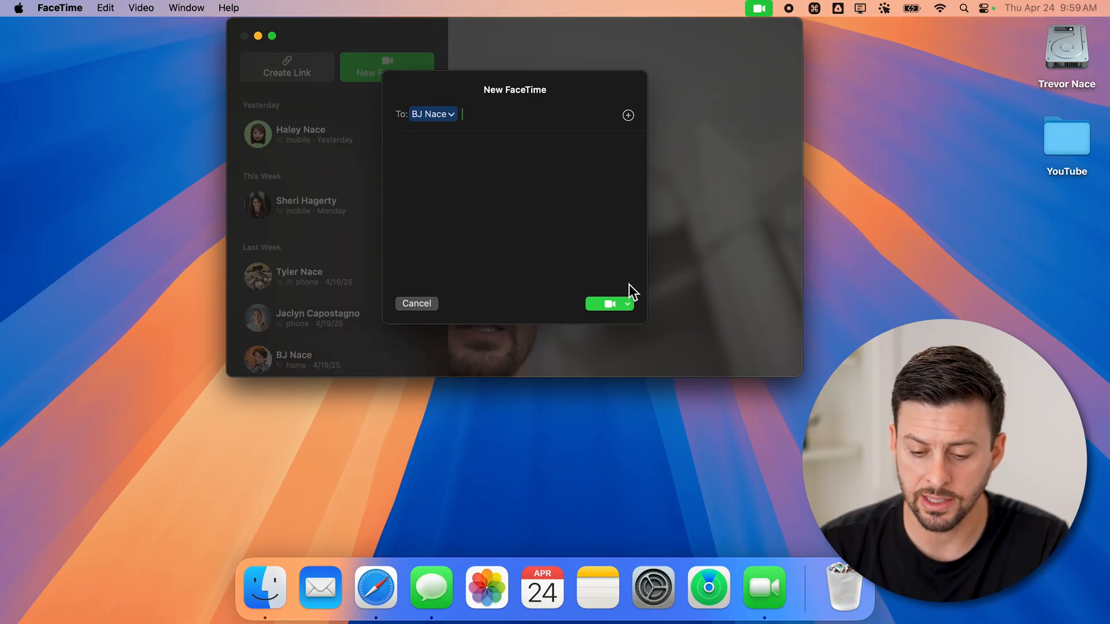
{"action": "mouse_move", "coordinate": [630, 312]}
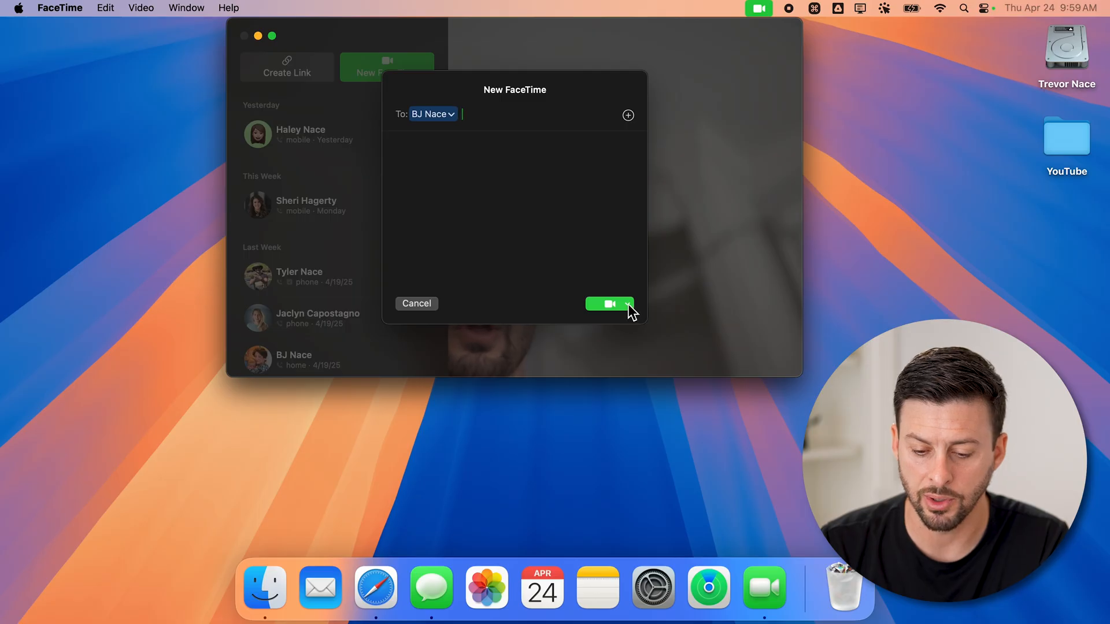
{"action": "left_click", "coordinate": [626, 303]}
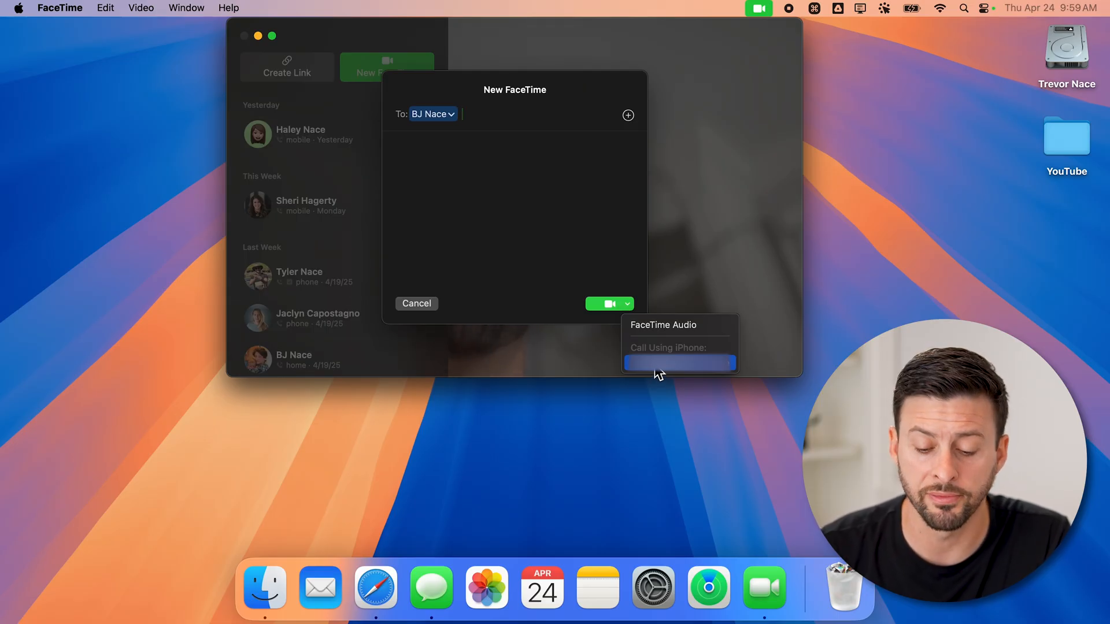
{"action": "mouse_move", "coordinate": [651, 334]}
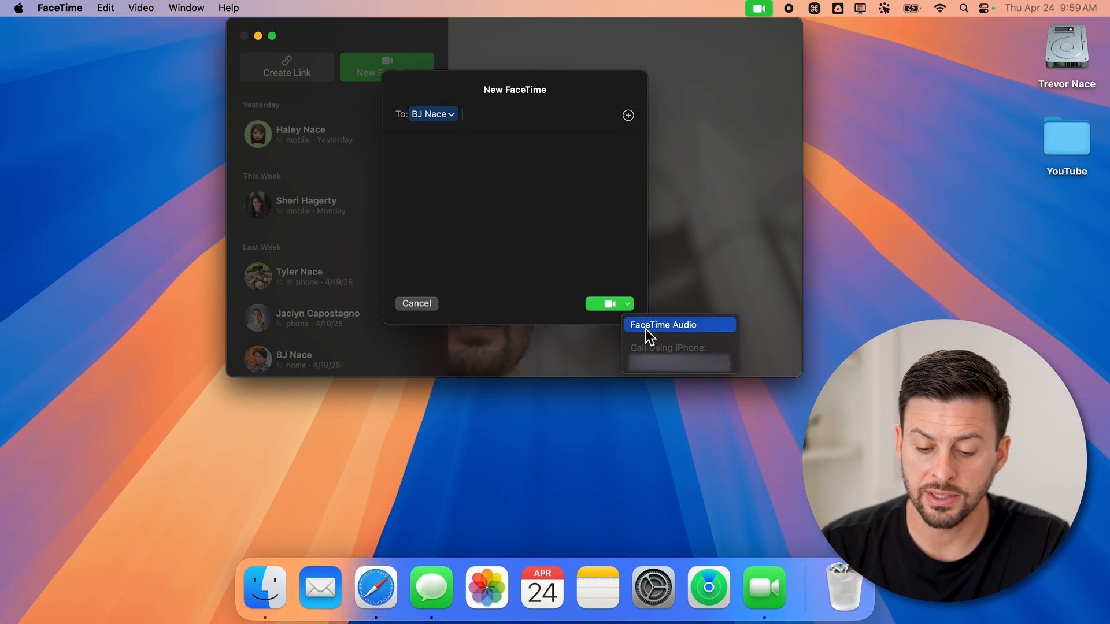